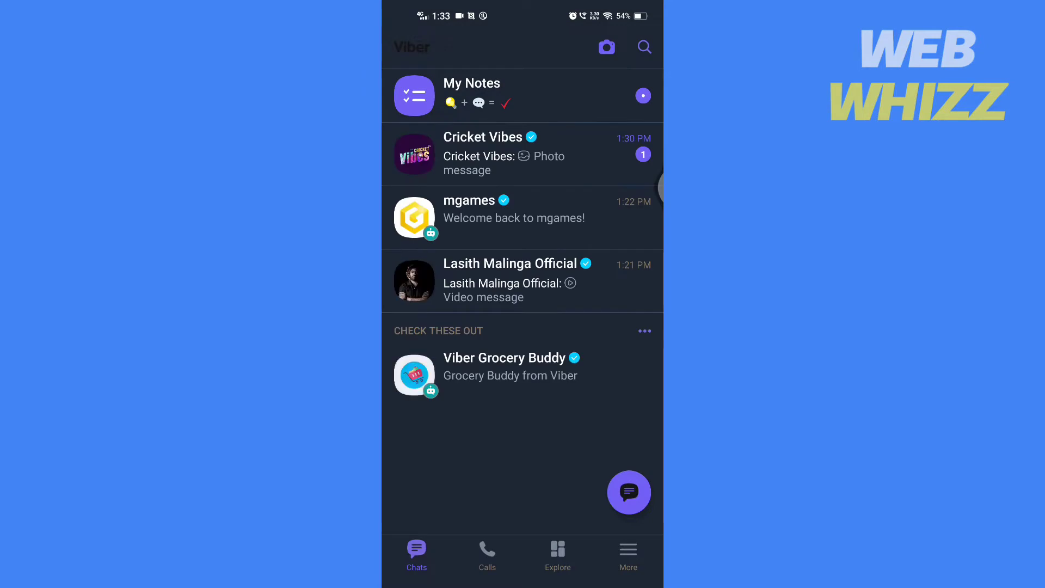
- Browse the privacy, notification and general settings pages, then return to the chat list
{"action": "left_click", "coordinate": [627, 549]}
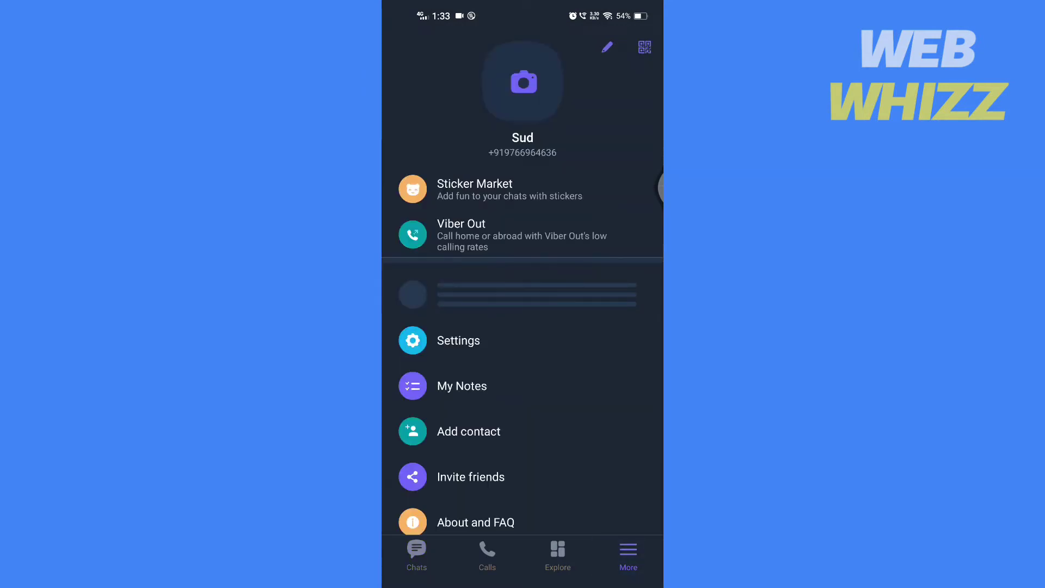
{"action": "left_click", "coordinate": [457, 339]}
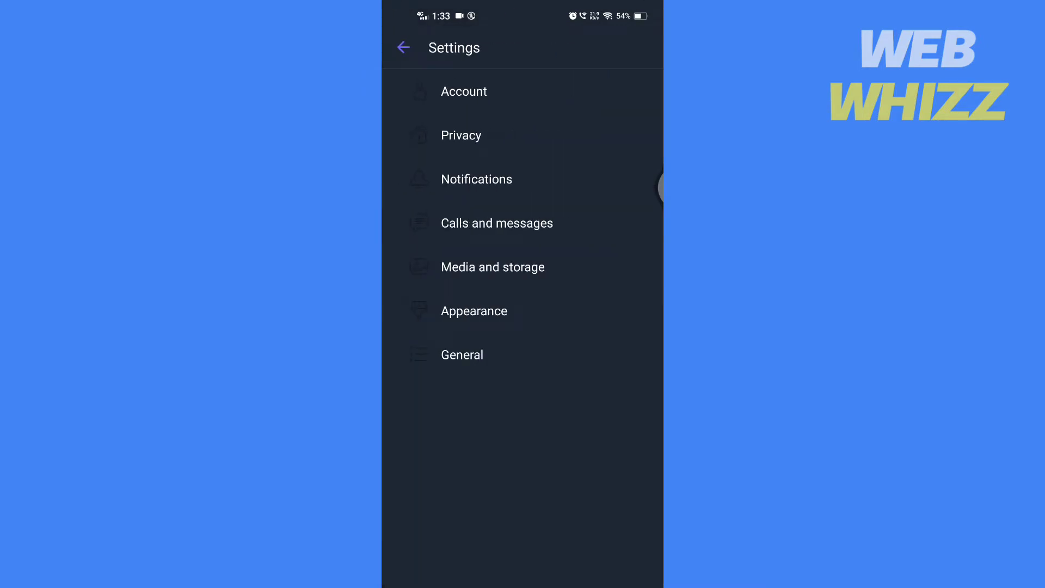
{"action": "left_click", "coordinate": [462, 135]}
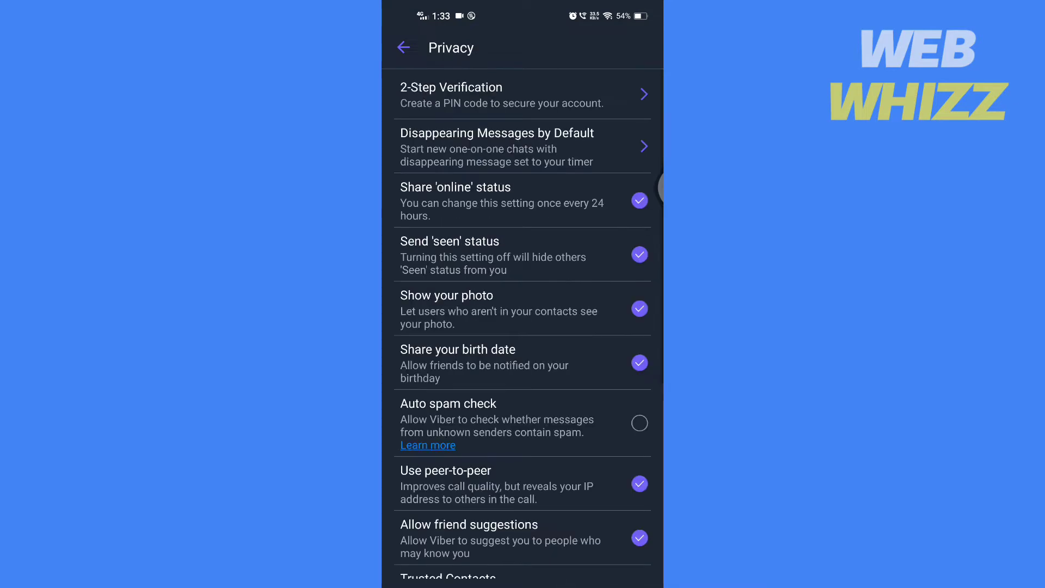
{"action": "left_click", "coordinate": [403, 47]}
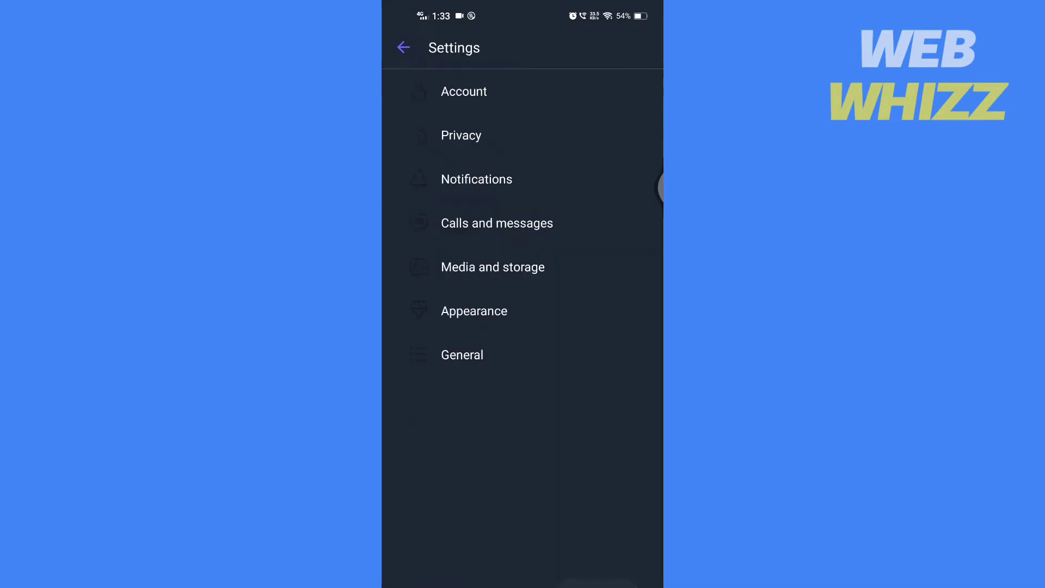
{"action": "left_click", "coordinate": [477, 179]}
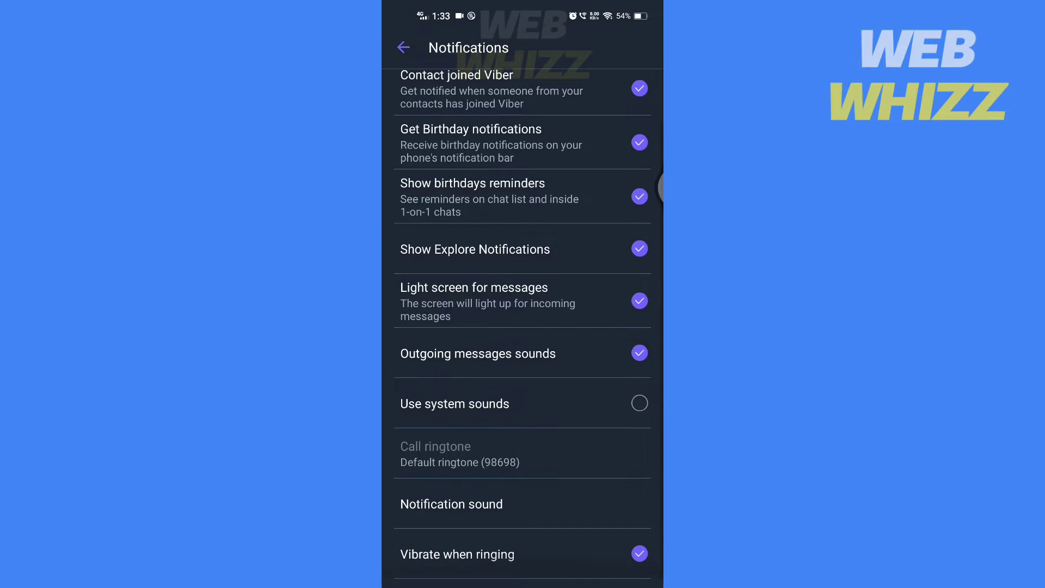
{"action": "left_click", "coordinate": [403, 47]}
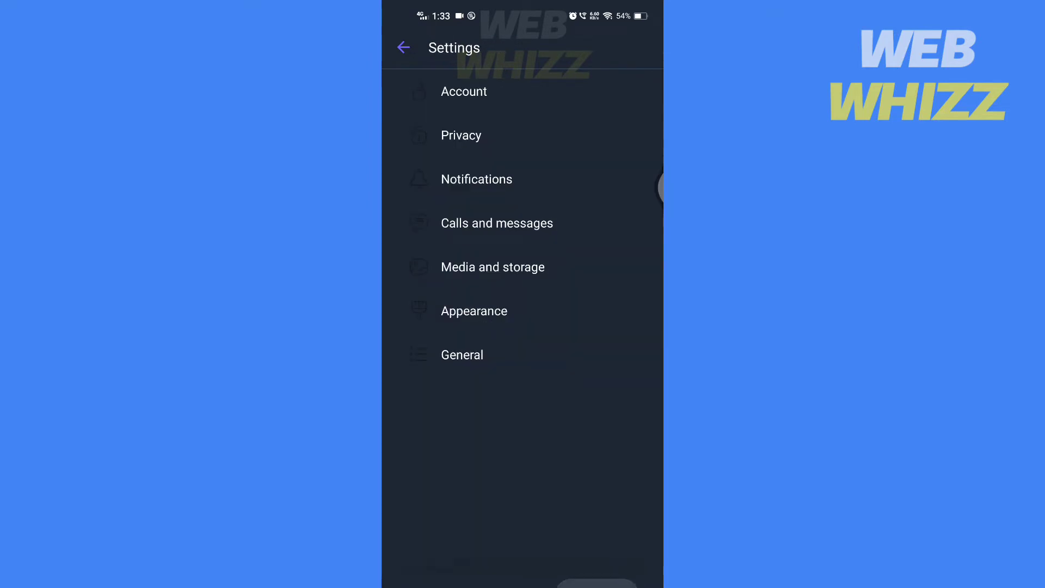
{"action": "left_click", "coordinate": [462, 355]}
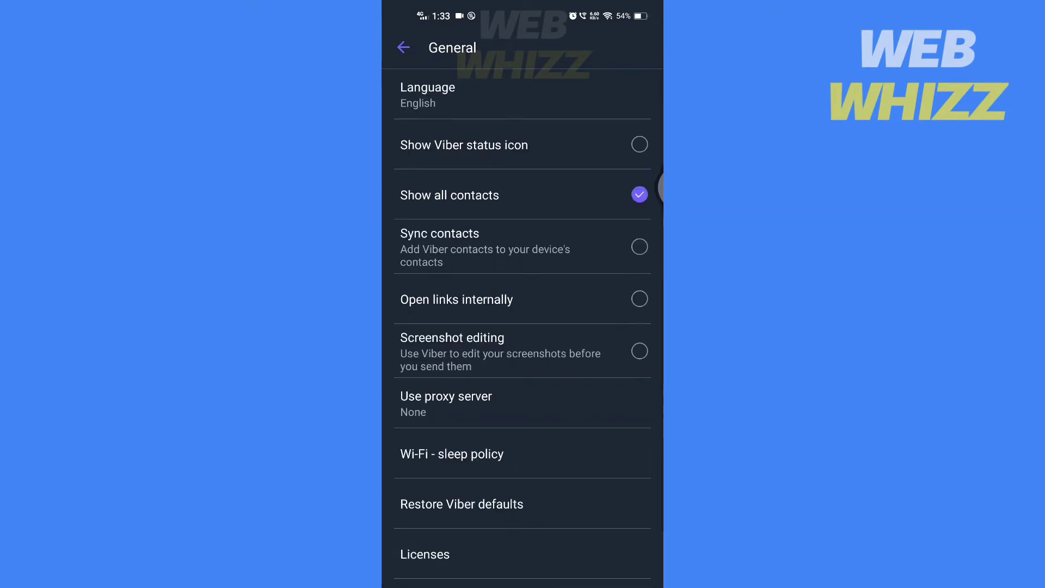
{"action": "left_click", "coordinate": [403, 47]}
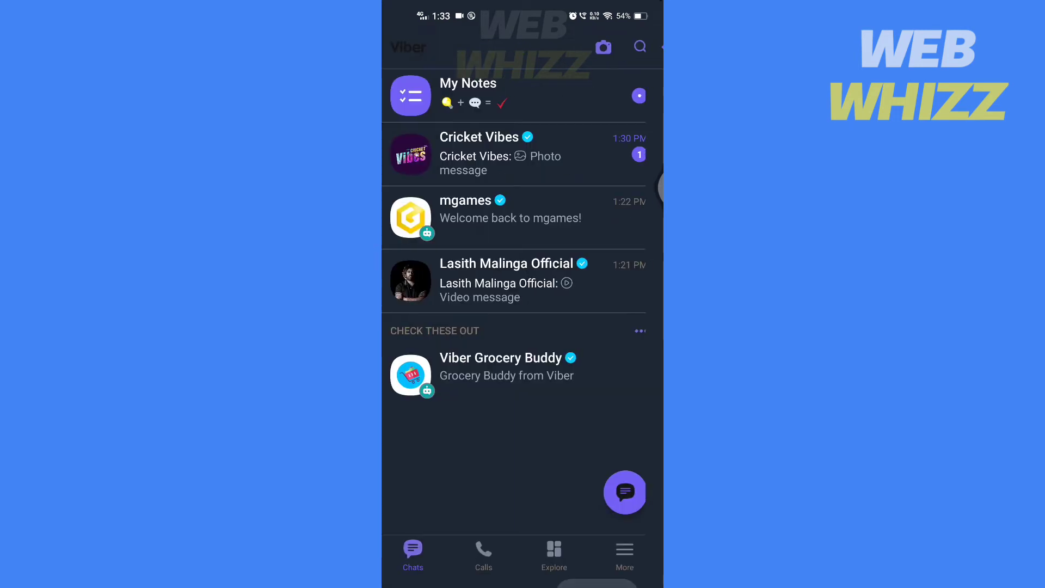
{"action": "key", "text": "Home"}
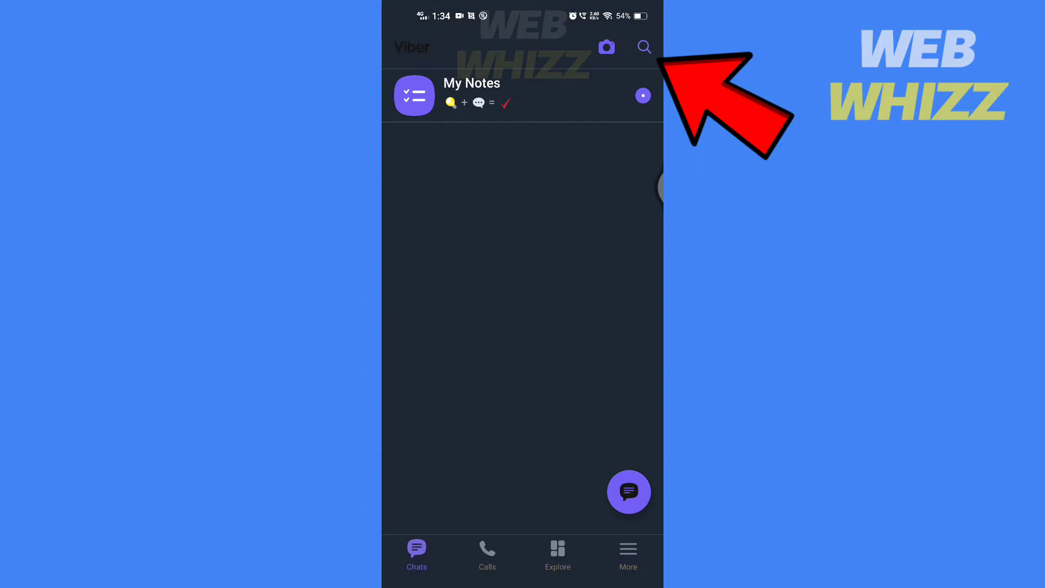
- Begin a search across chats and channels from the Chats screen
{"action": "left_click", "coordinate": [643, 47]}
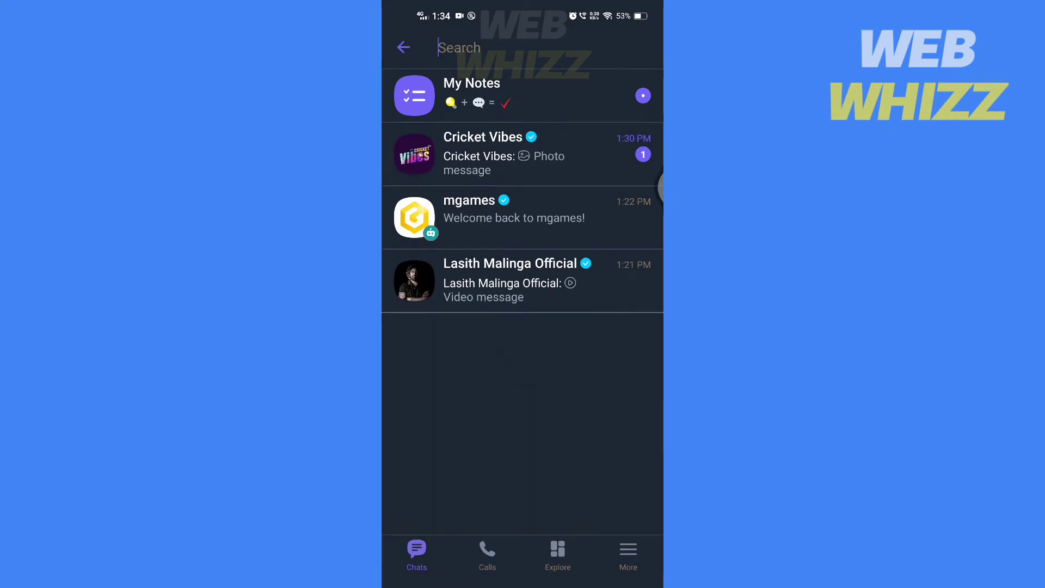
- Search for 'funny' and expand the full list of matching communities and channels
{"action": "type", "text": "funny"}
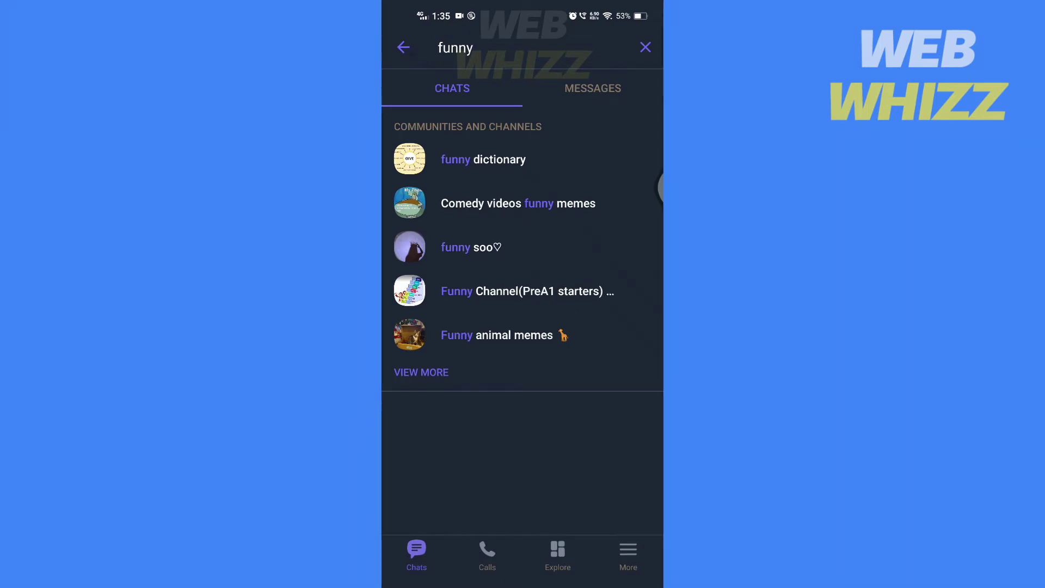
{"action": "left_click", "coordinate": [420, 372]}
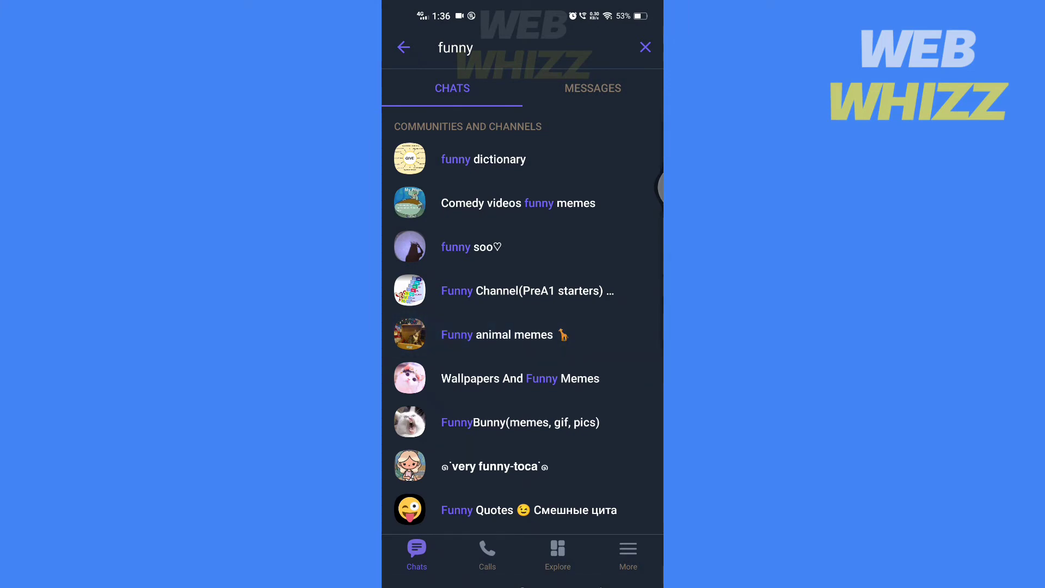
- Enter the 'Funny animal memes' public channel and scroll through its posts without joining
{"action": "left_click", "coordinate": [496, 334]}
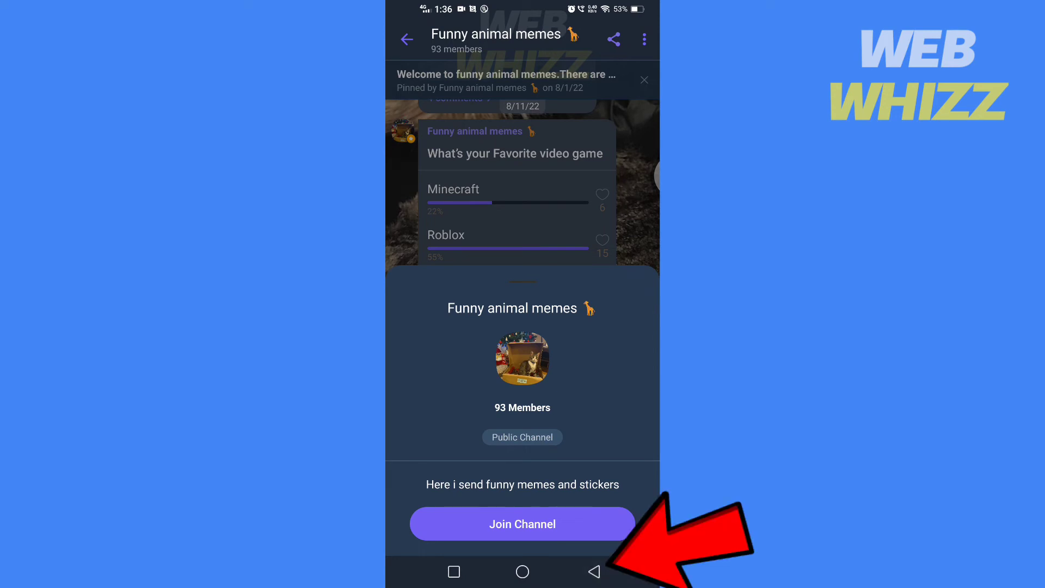
{"action": "scroll", "scroll_direction": "down", "scroll_amount": 3}
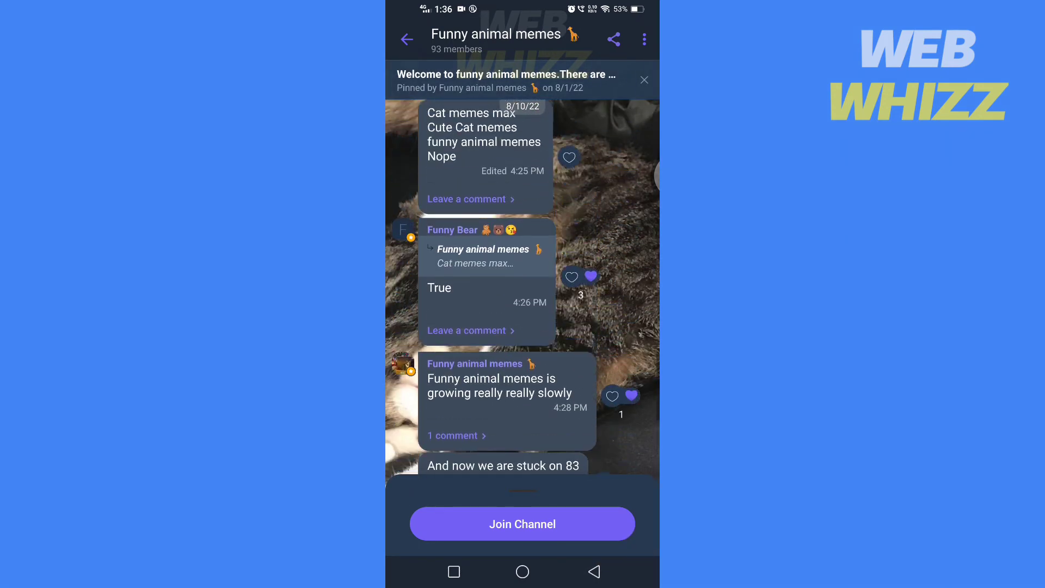
{"action": "scroll", "scroll_direction": "down", "scroll_amount": 3}
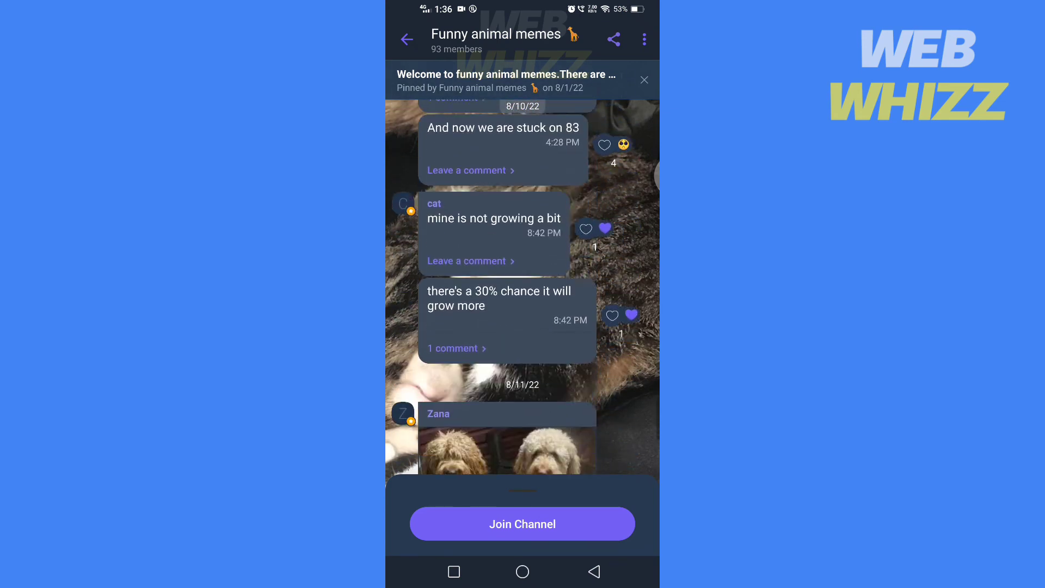
{"action": "scroll", "scroll_direction": "down", "scroll_amount": 3}
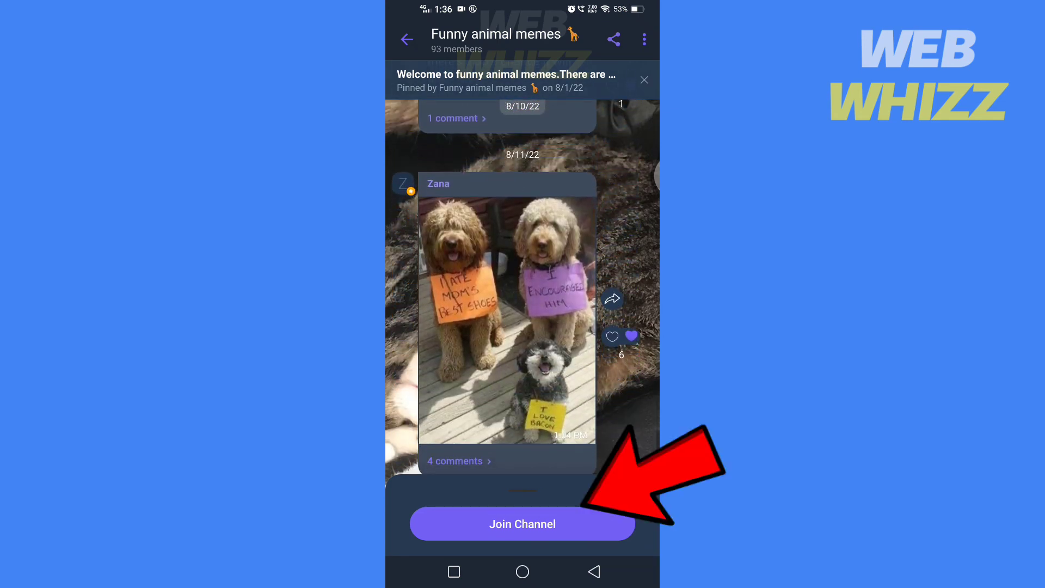